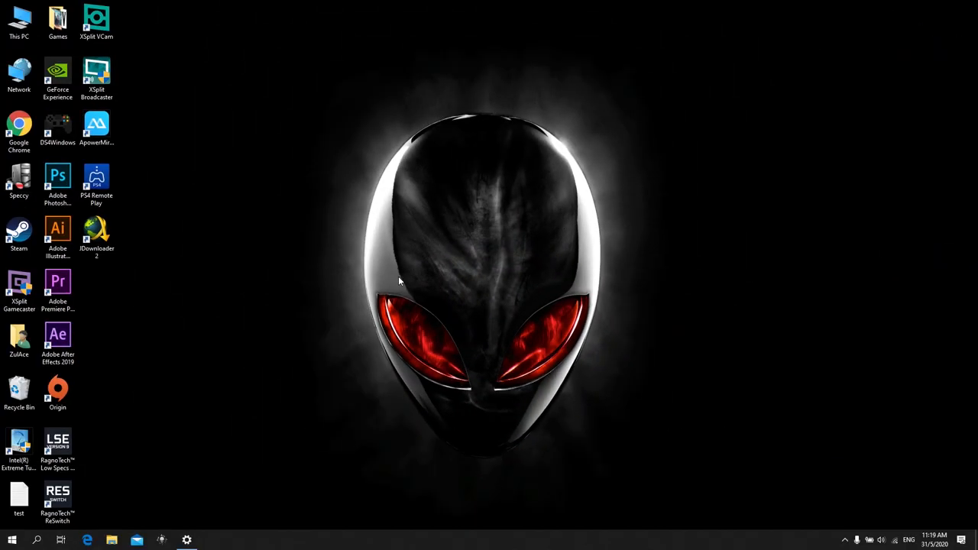
{"action": "mouse_move", "coordinate": [367, 272]}
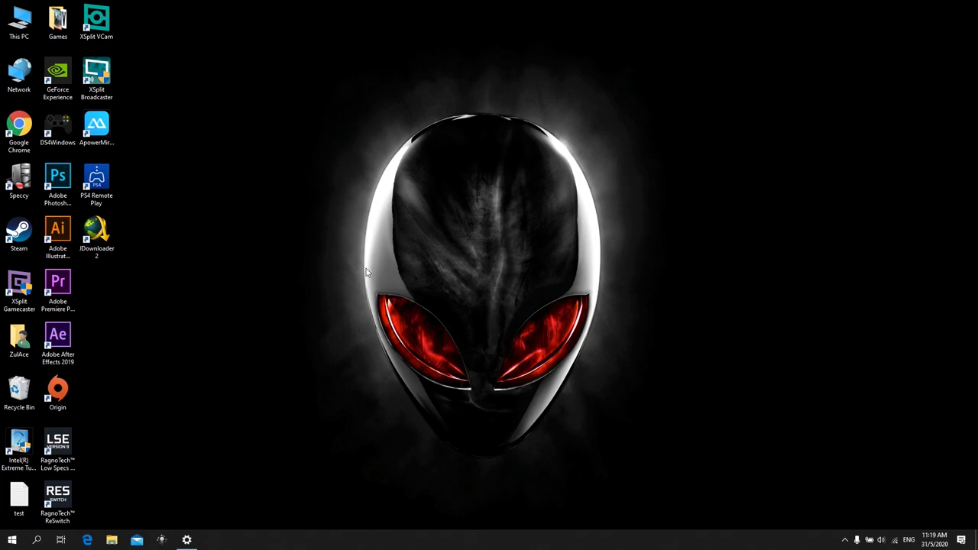
{"action": "mouse_move", "coordinate": [403, 87]}
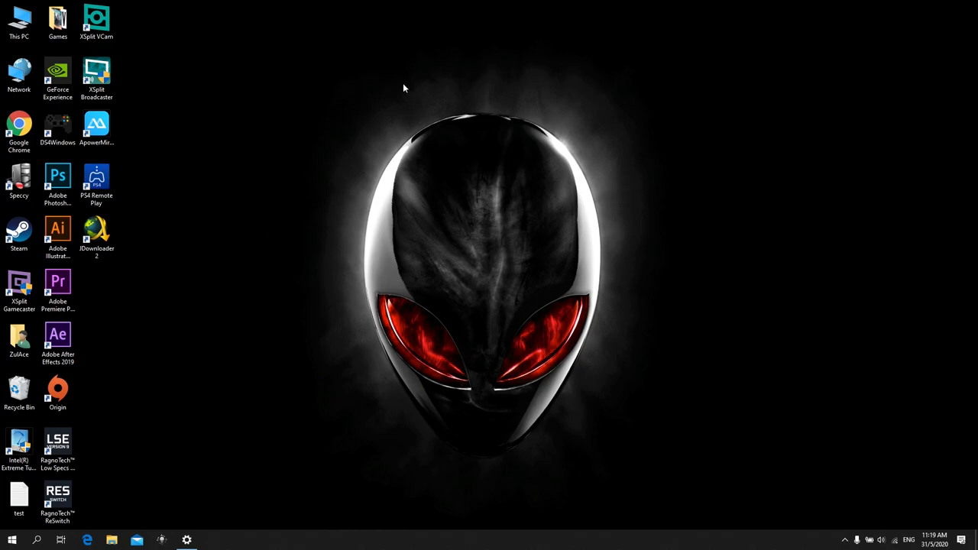
{"action": "mouse_move", "coordinate": [160, 119]}
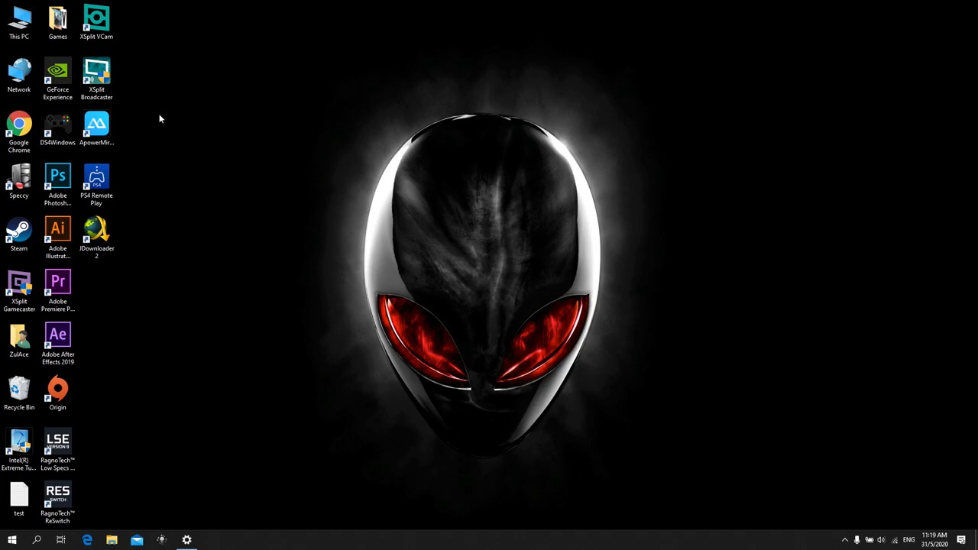
{"action": "mouse_move", "coordinate": [278, 165]}
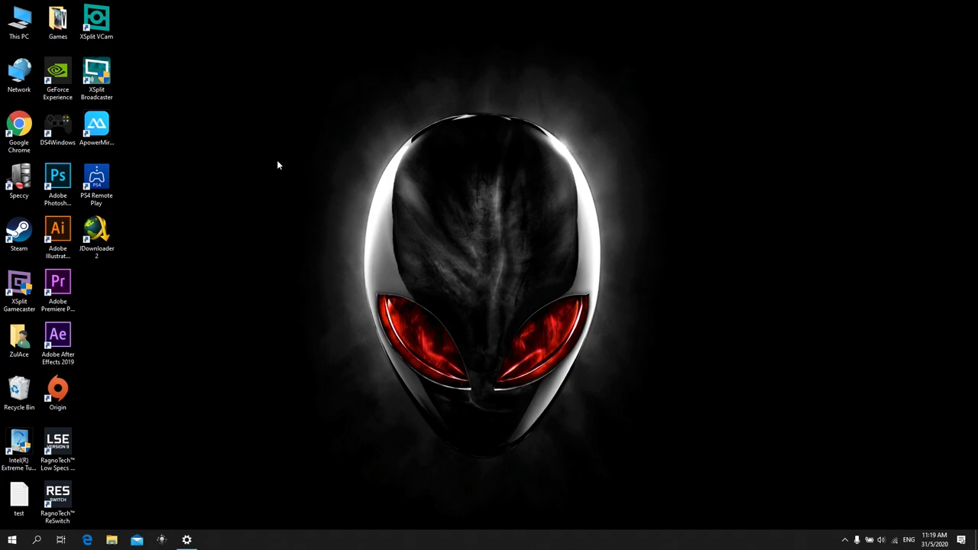
{"action": "mouse_move", "coordinate": [265, 153]}
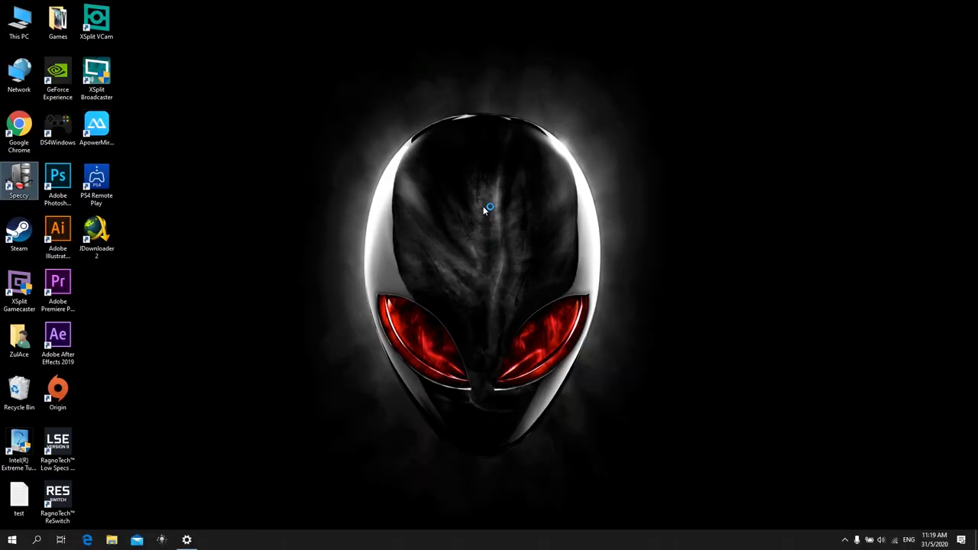
Step: Run Speccy, allow it to make changes, review the hard drive details, and close it
{"action": "double_click", "coordinate": [18, 180]}
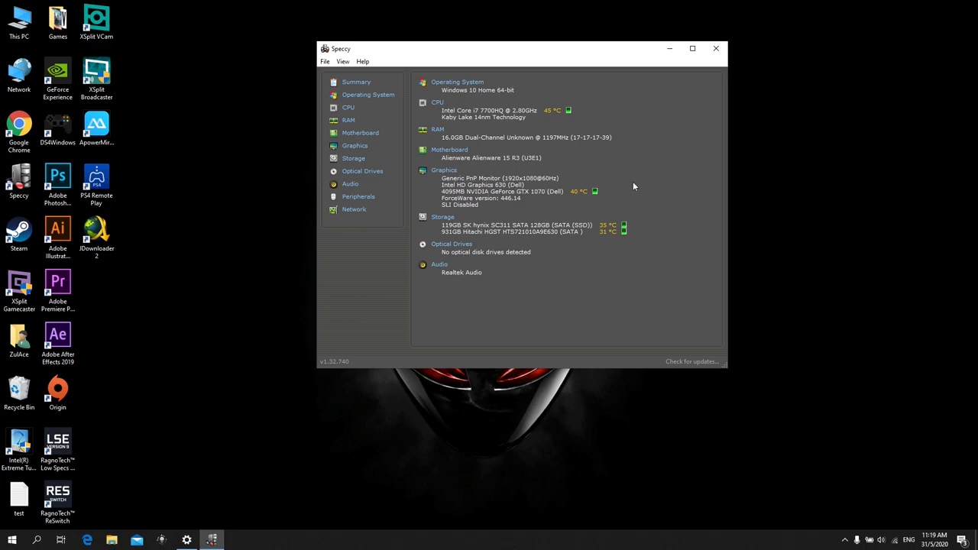
{"action": "mouse_move", "coordinate": [648, 175]}
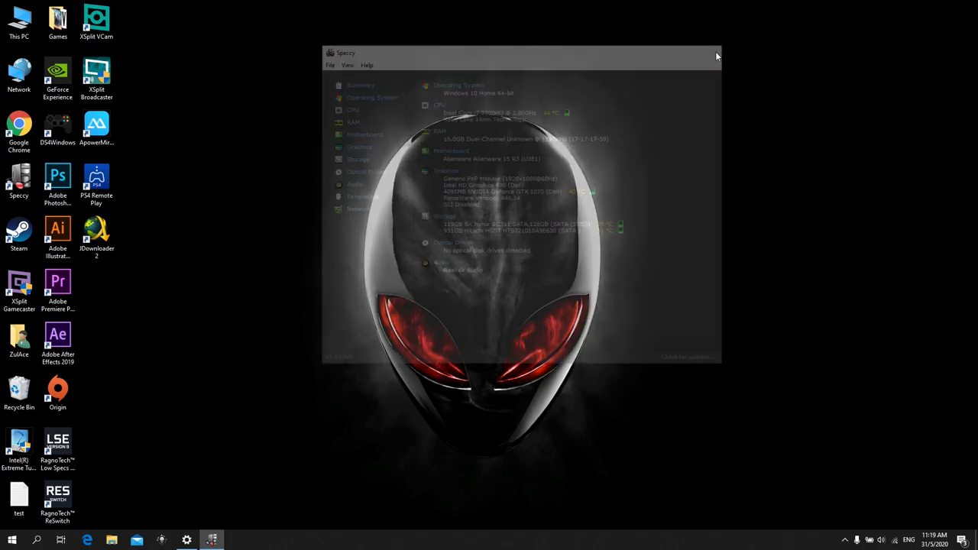
{"action": "left_click", "coordinate": [715, 52]}
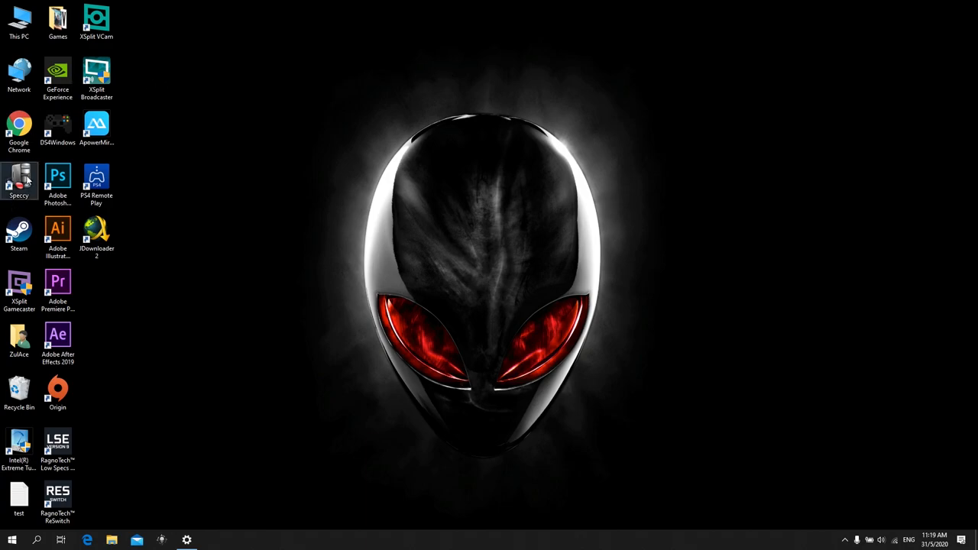
{"action": "double_click", "coordinate": [18, 181]}
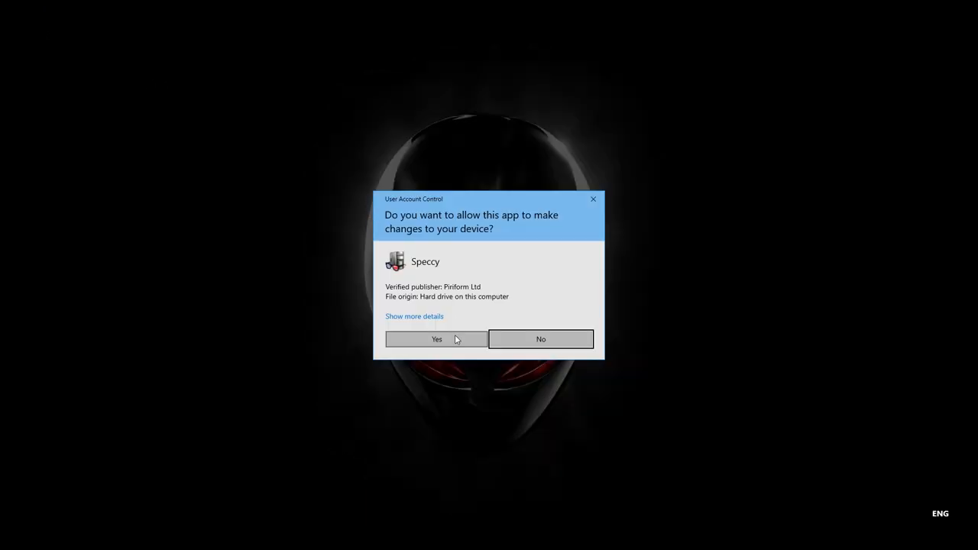
{"action": "left_click", "coordinate": [437, 340]}
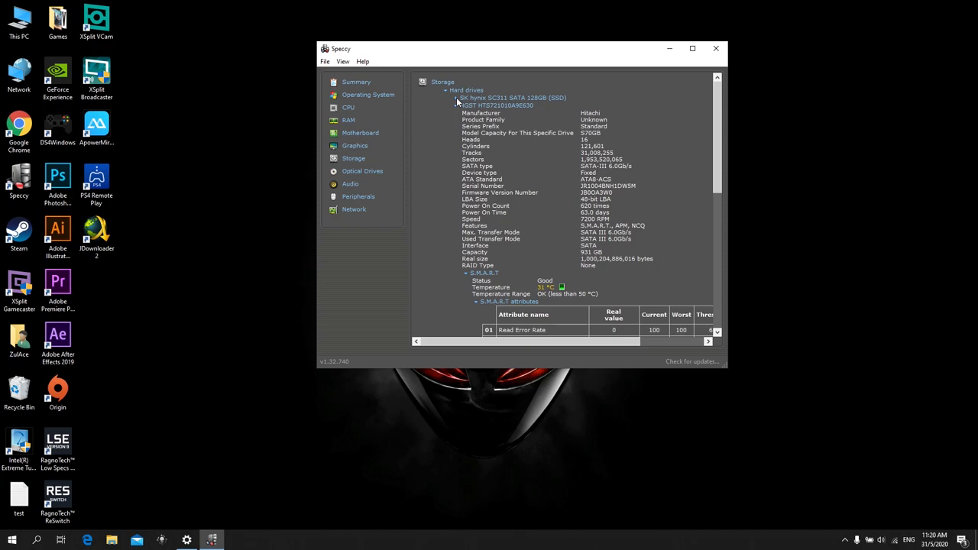
{"action": "left_click", "coordinate": [455, 105]}
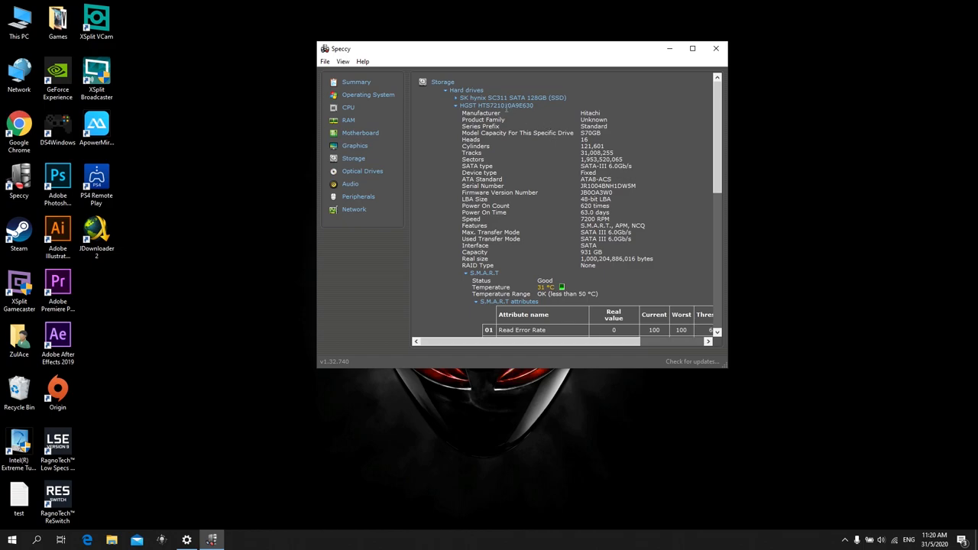
{"action": "left_click", "coordinate": [716, 48]}
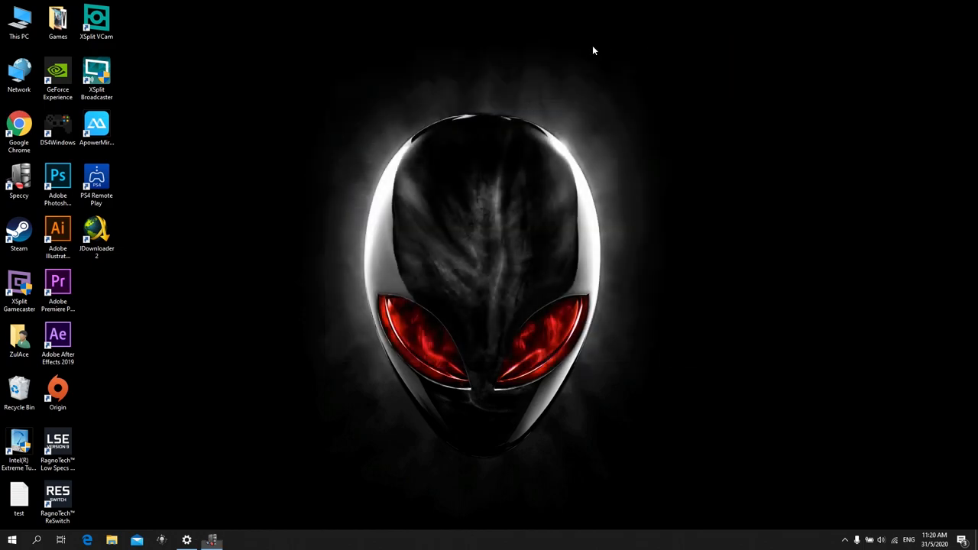
Step: Browse the desktop Games folder of shortcuts, picking out Star Wars Jedi - Fallen Order, then close it
{"action": "left_click", "coordinate": [58, 21]}
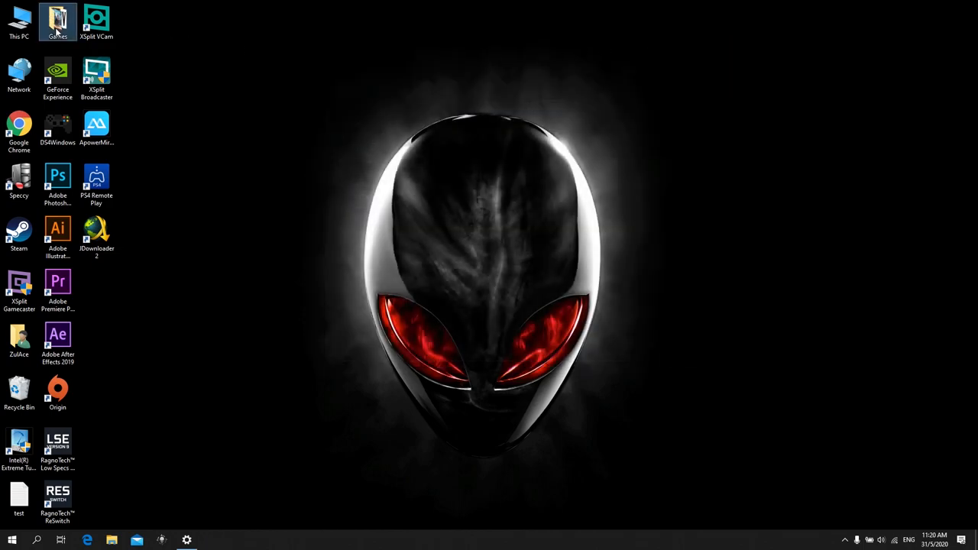
{"action": "double_click", "coordinate": [58, 23]}
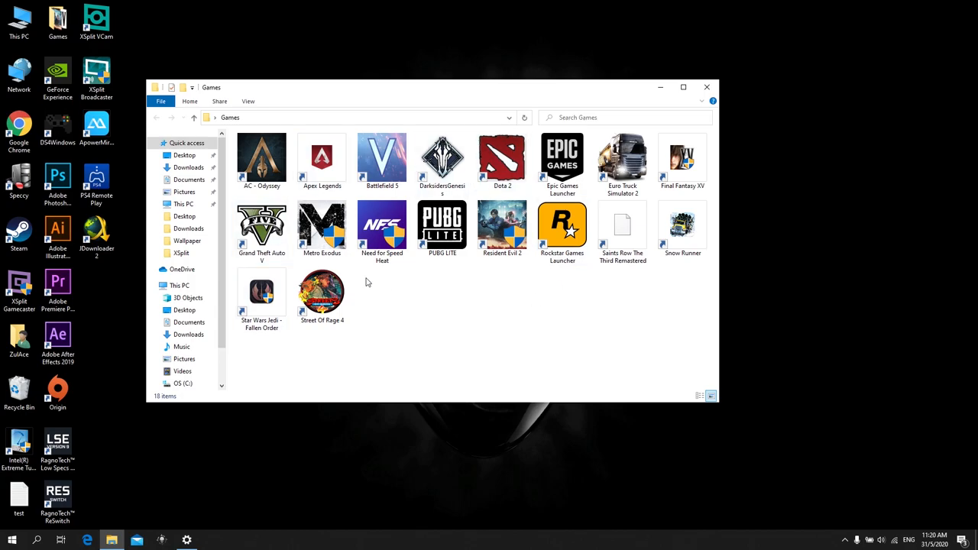
{"action": "mouse_move", "coordinate": [522, 295]}
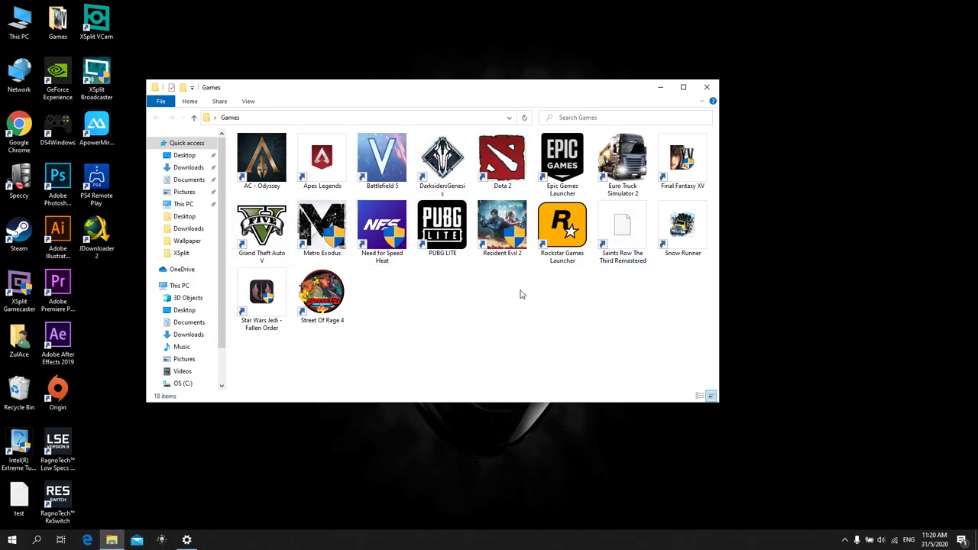
{"action": "mouse_move", "coordinate": [517, 302]}
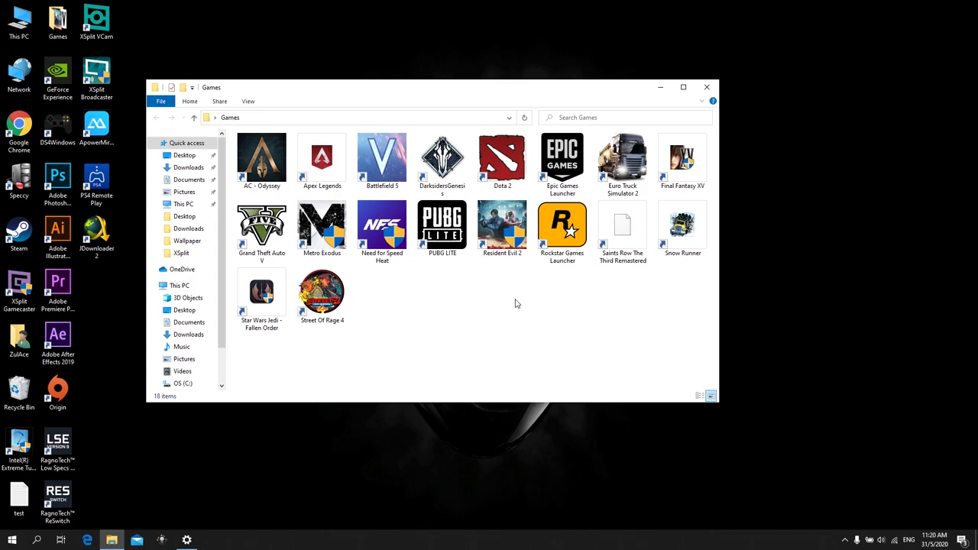
{"action": "left_click", "coordinate": [502, 226]}
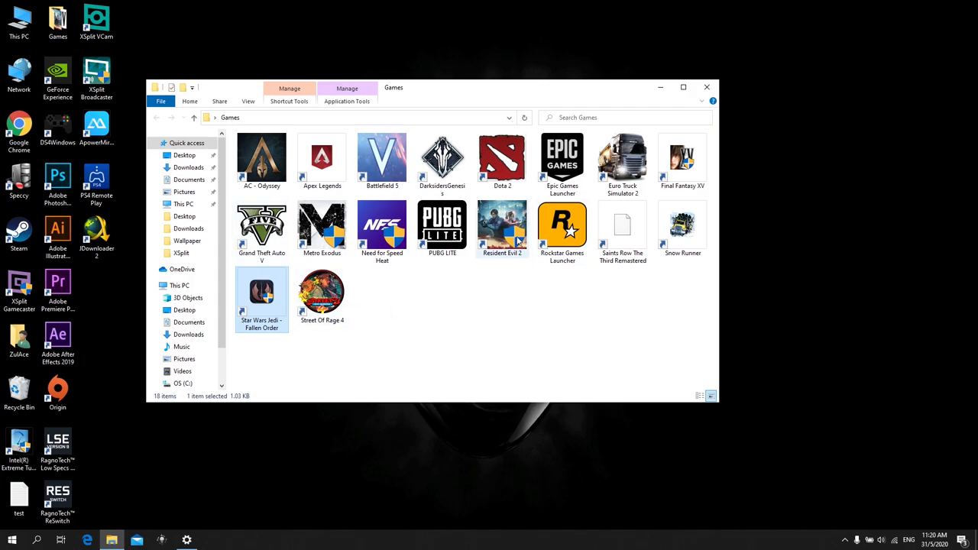
{"action": "mouse_move", "coordinate": [584, 286]}
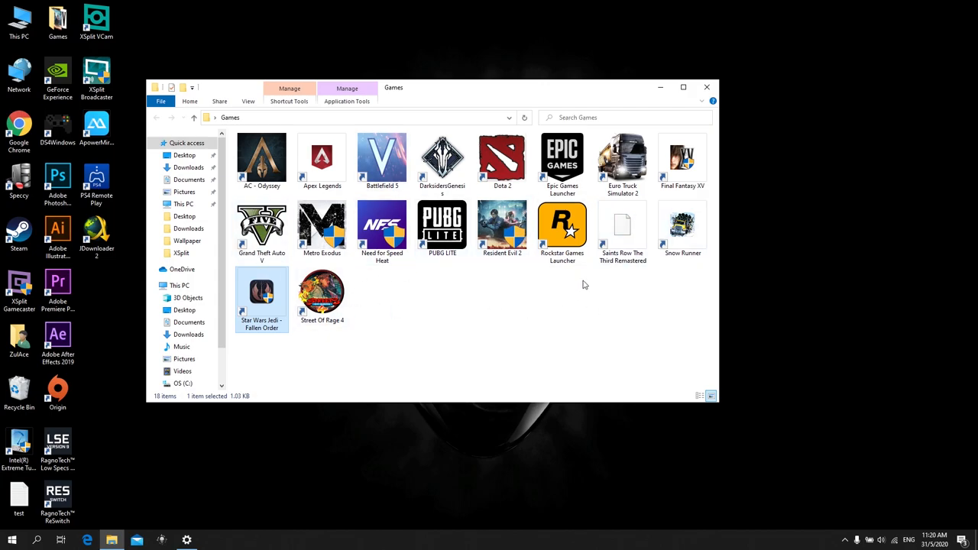
{"action": "mouse_move", "coordinate": [517, 309]}
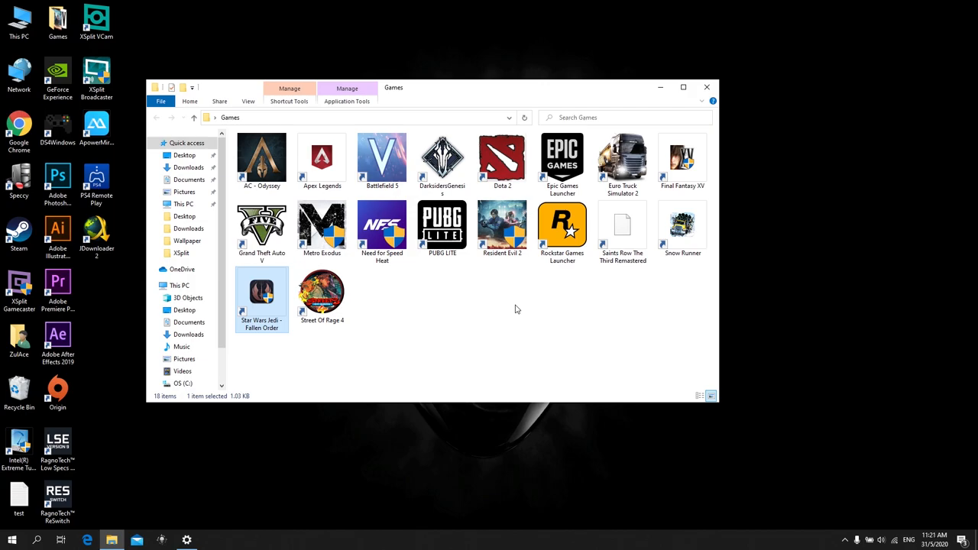
{"action": "mouse_move", "coordinate": [489, 282]}
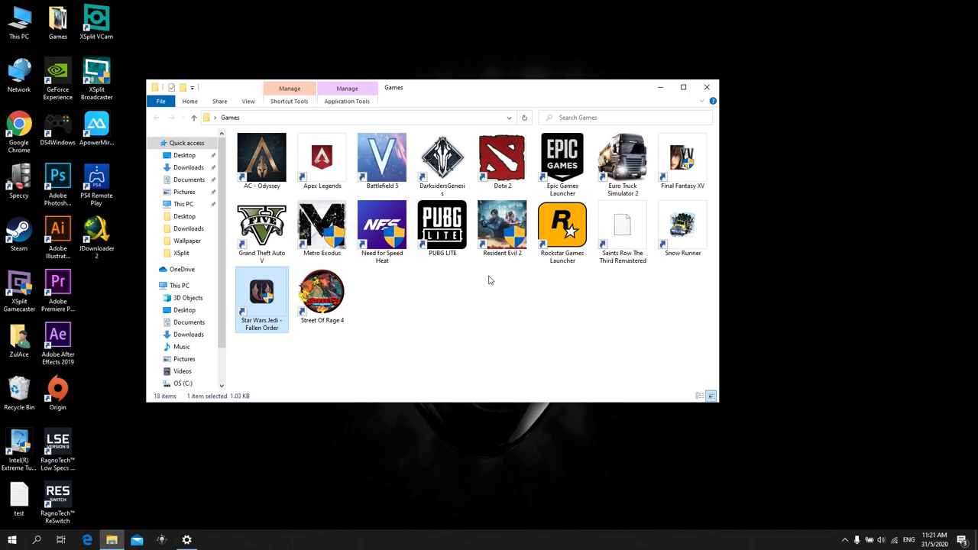
{"action": "mouse_move", "coordinate": [516, 312]}
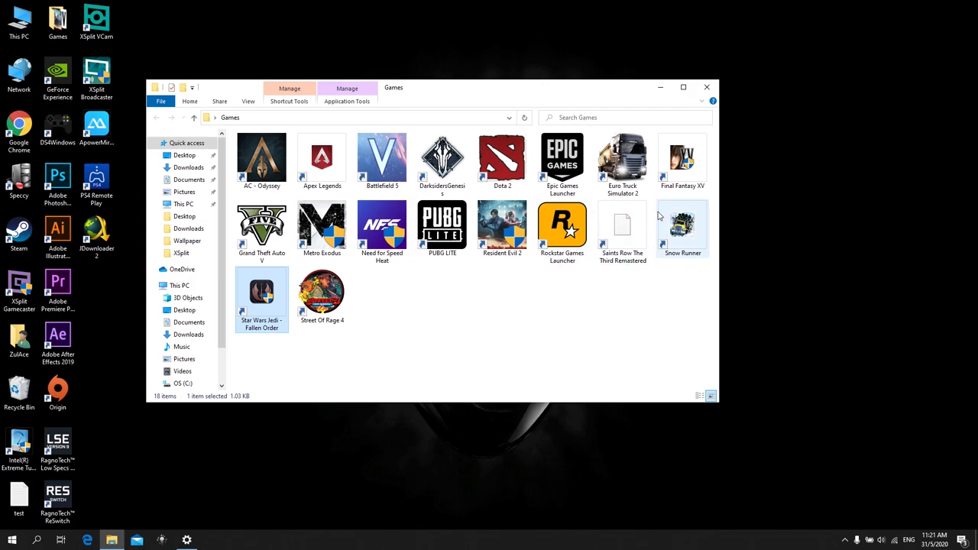
{"action": "mouse_move", "coordinate": [706, 95]}
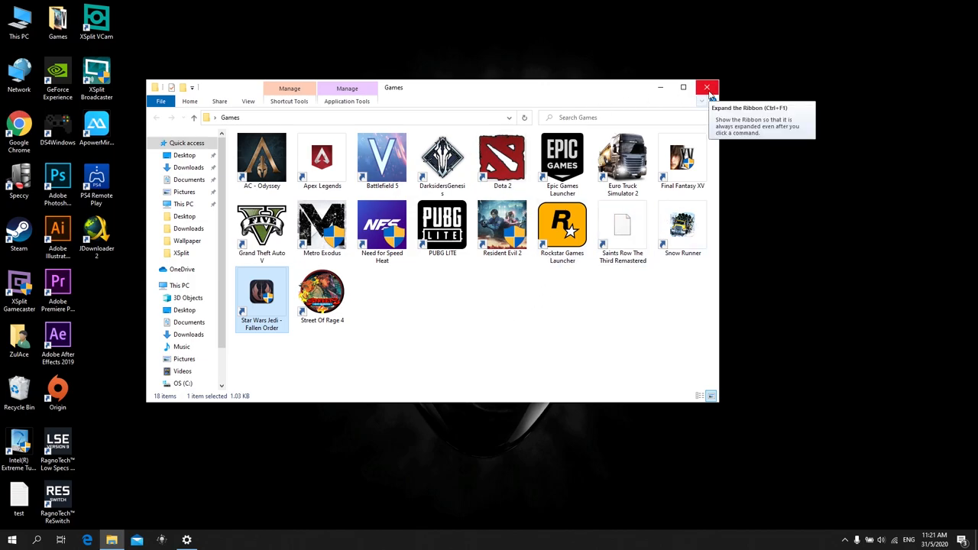
{"action": "mouse_move", "coordinate": [706, 87]}
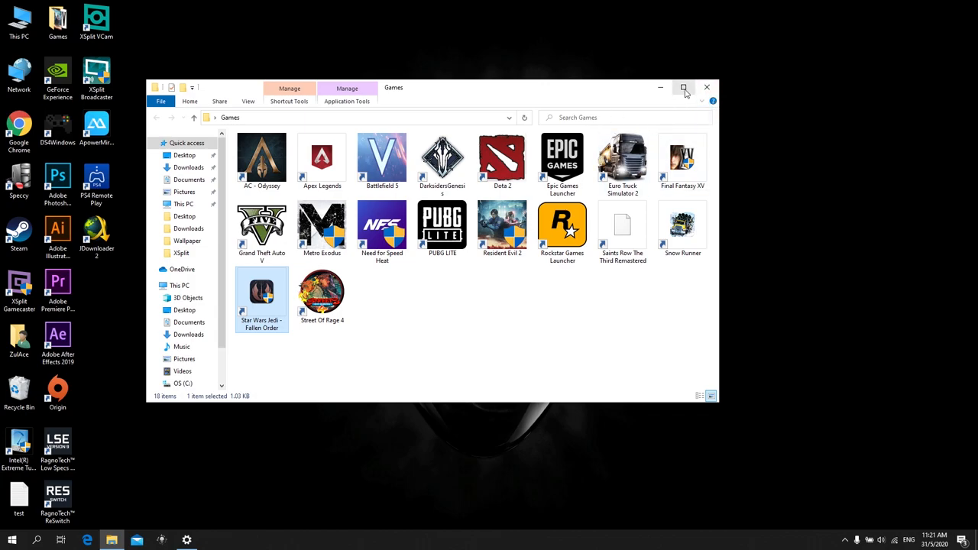
{"action": "left_click", "coordinate": [683, 87]}
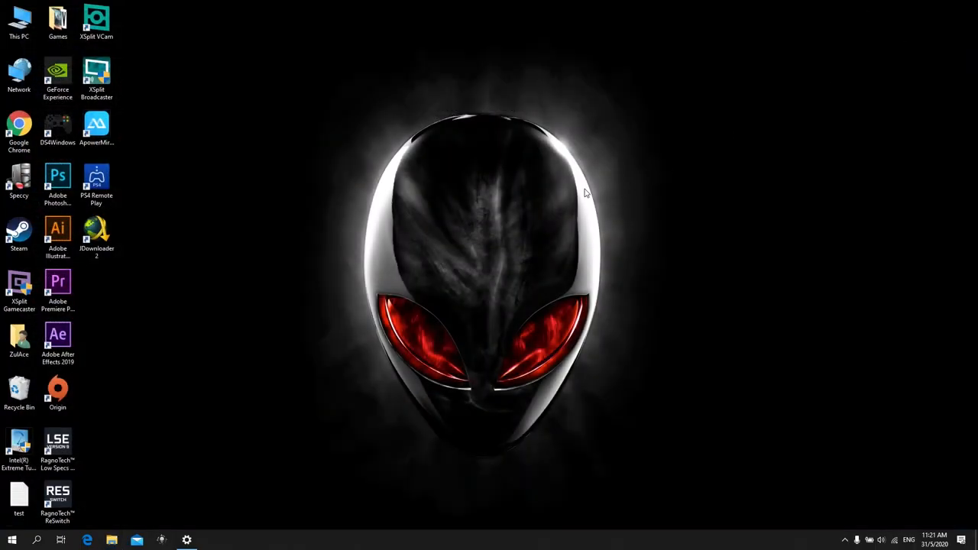
{"action": "mouse_move", "coordinate": [113, 114]}
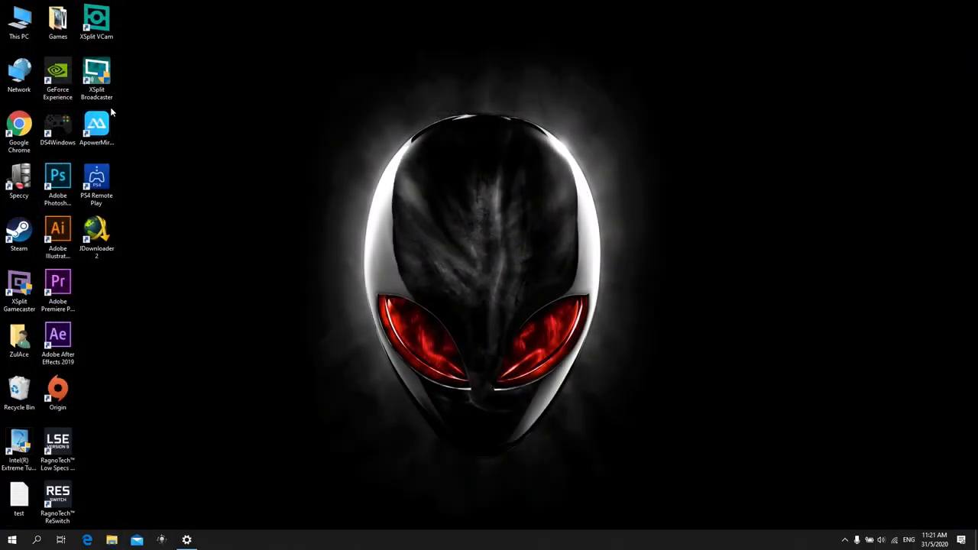
Step: Reopen the Games folder, pick out the Resident Evil 2 shortcut, and close the window
{"action": "double_click", "coordinate": [58, 18]}
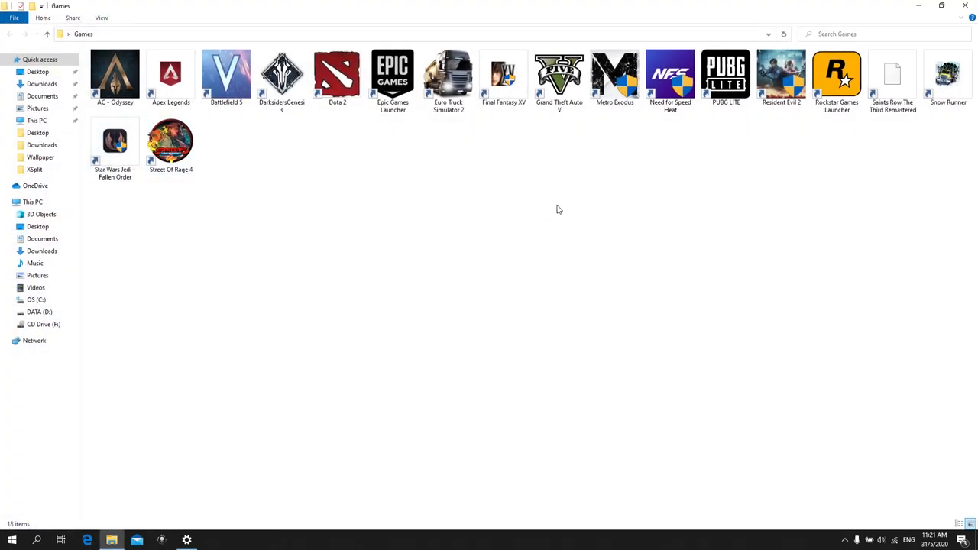
{"action": "mouse_move", "coordinate": [766, 183]}
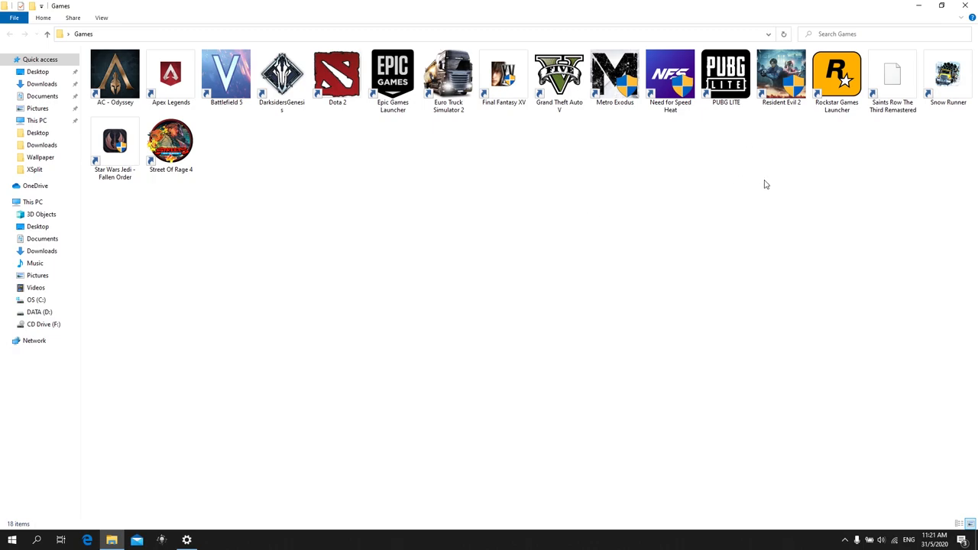
{"action": "mouse_move", "coordinate": [626, 179]}
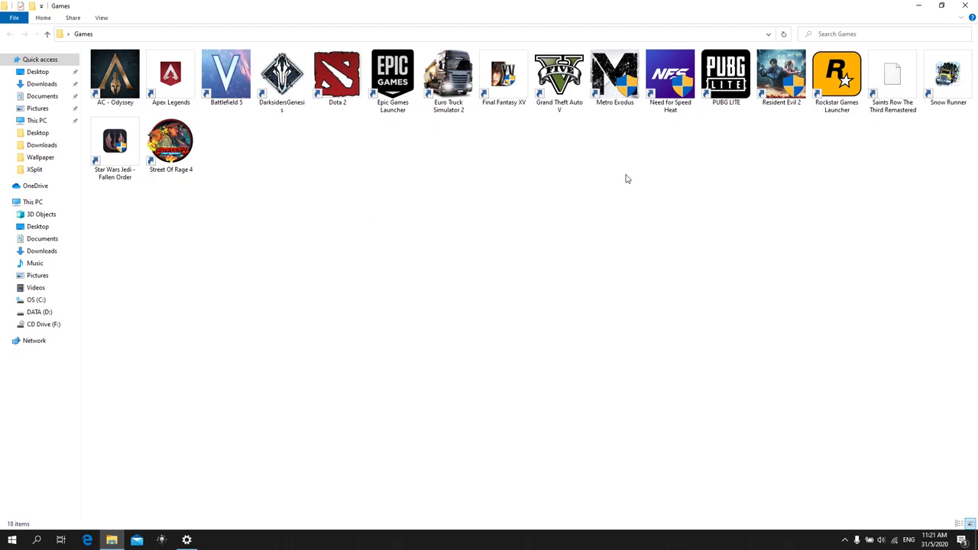
{"action": "left_click", "coordinate": [780, 76]}
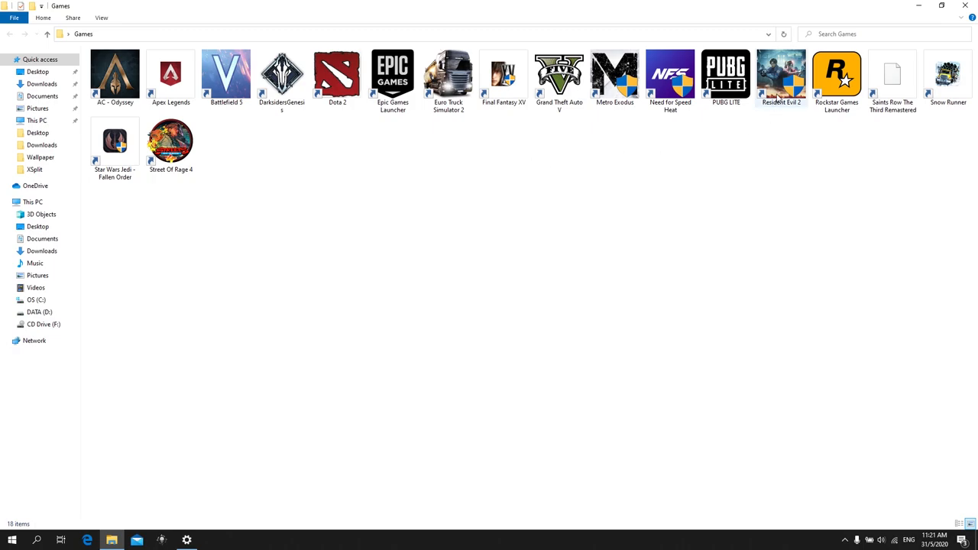
{"action": "left_click", "coordinate": [779, 76]}
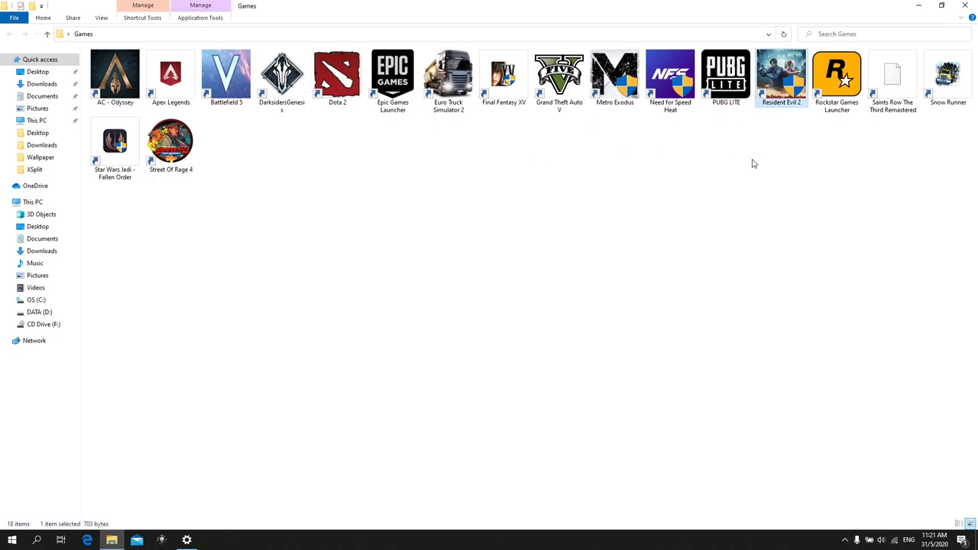
{"action": "mouse_move", "coordinate": [669, 188]}
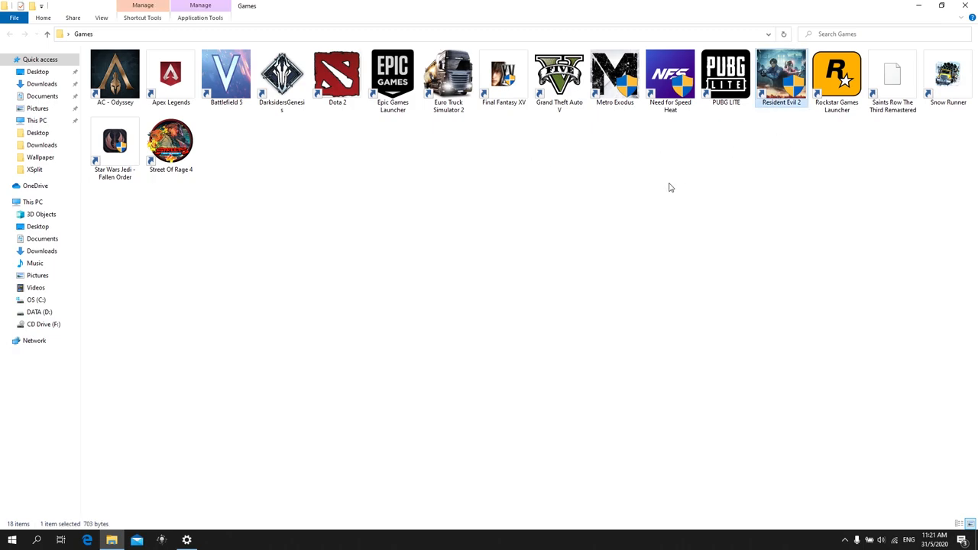
{"action": "mouse_move", "coordinate": [749, 151]}
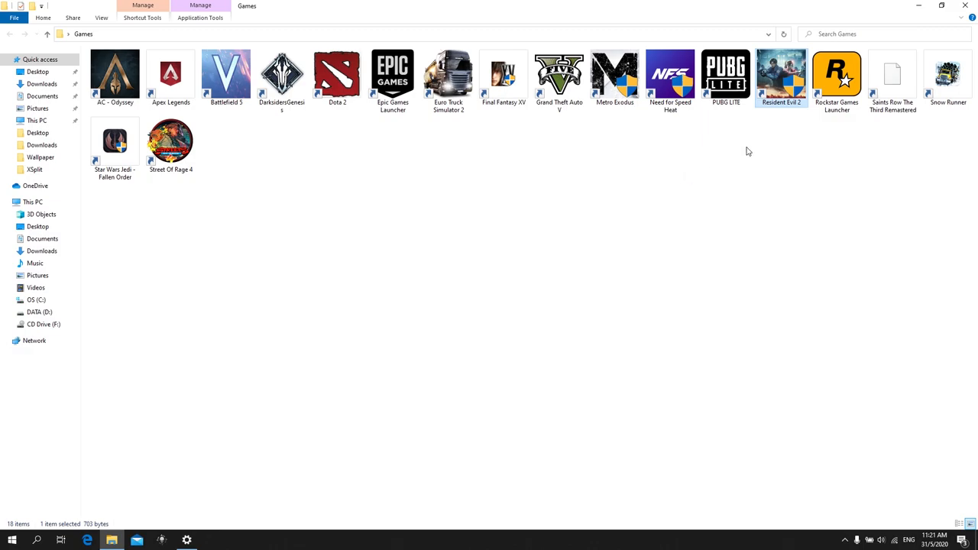
{"action": "mouse_move", "coordinate": [759, 147]}
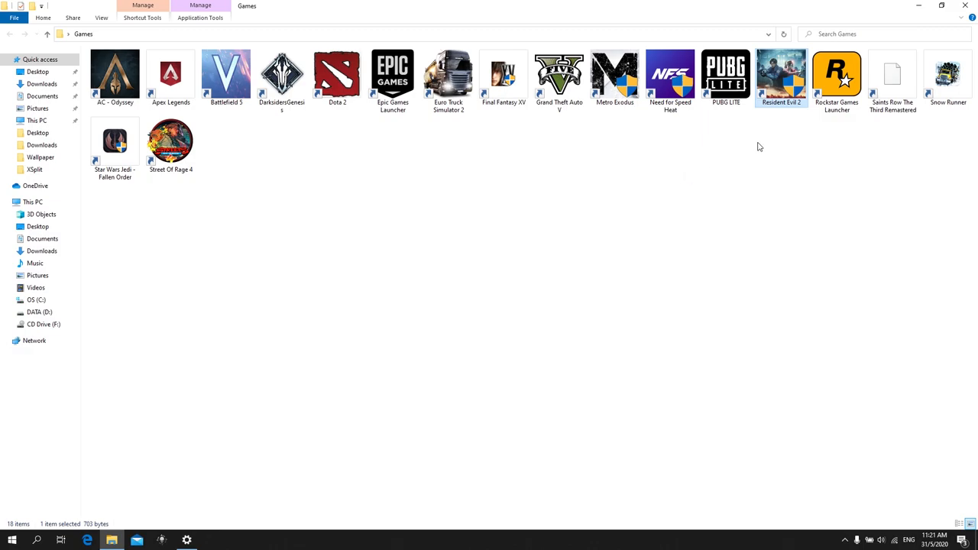
{"action": "mouse_move", "coordinate": [770, 154]}
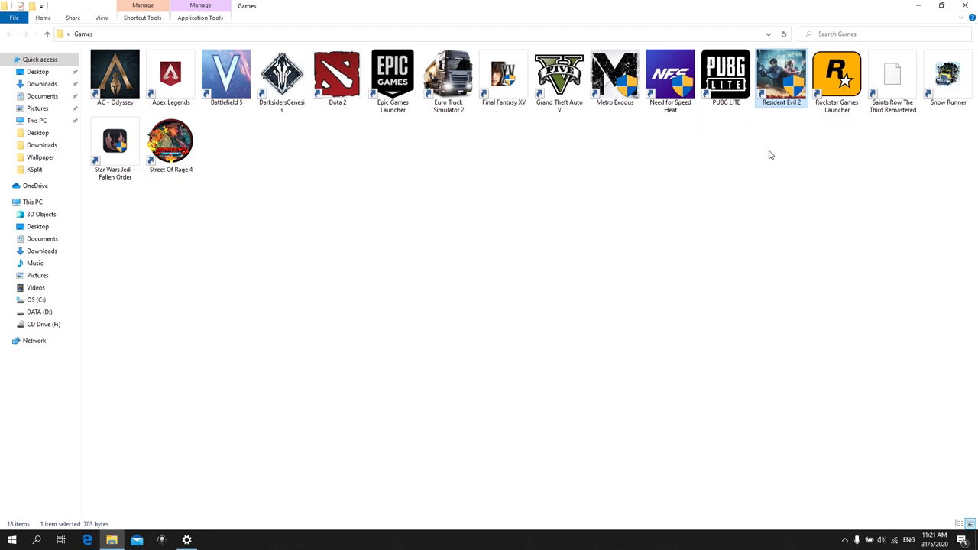
{"action": "mouse_move", "coordinate": [764, 156]}
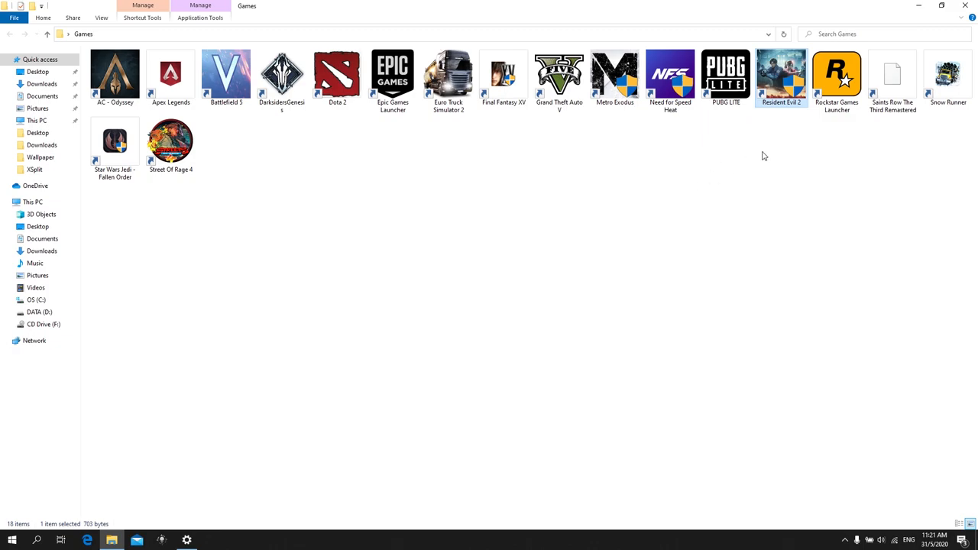
{"action": "mouse_move", "coordinate": [804, 183]}
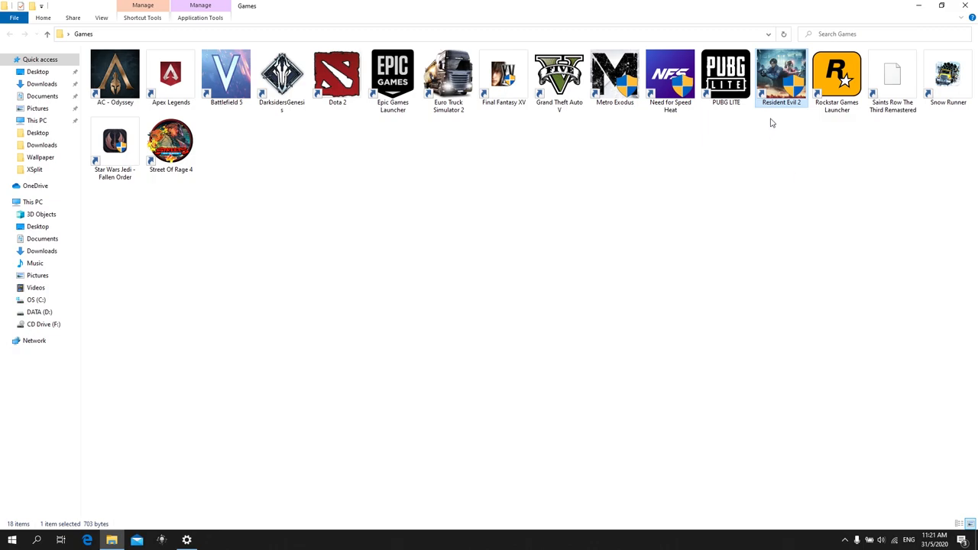
{"action": "mouse_move", "coordinate": [804, 124]}
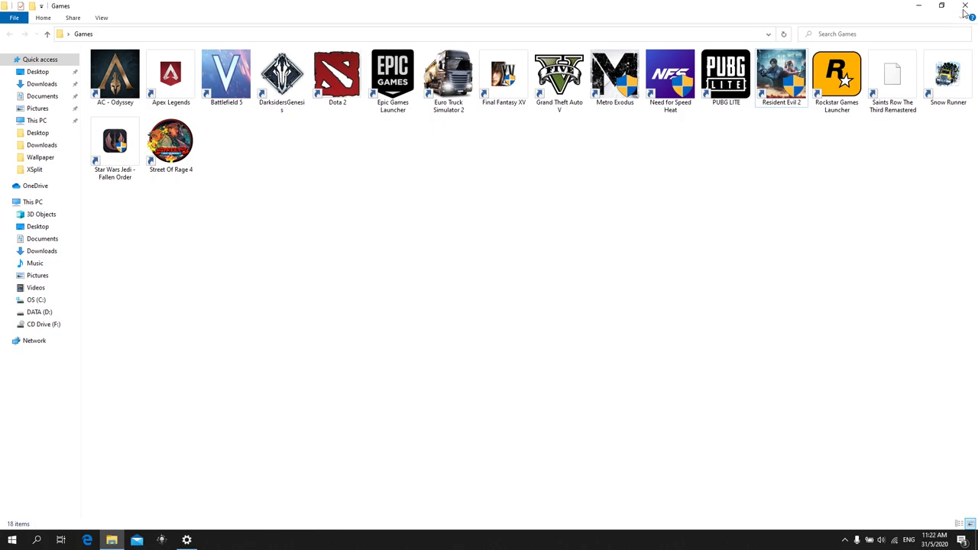
{"action": "mouse_move", "coordinate": [966, 8]}
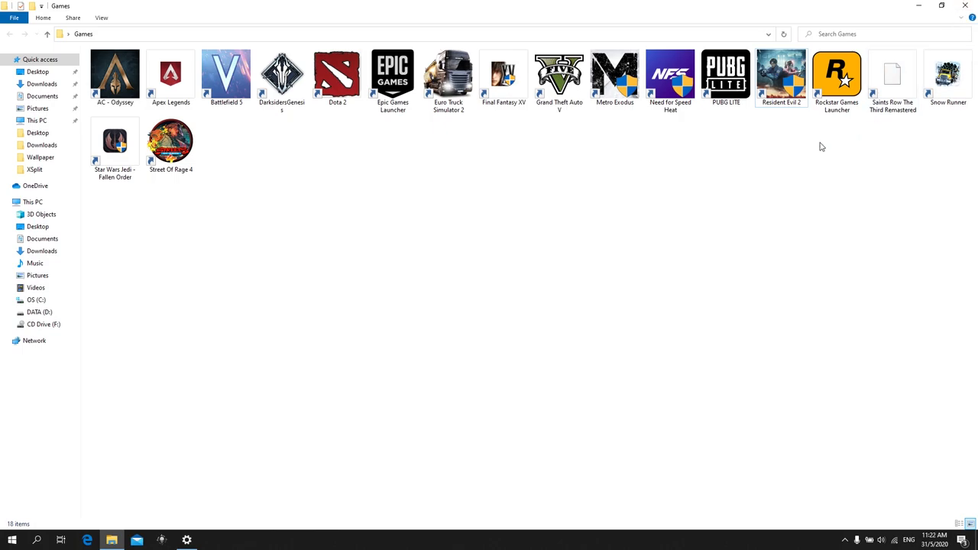
{"action": "left_click", "coordinate": [781, 77]}
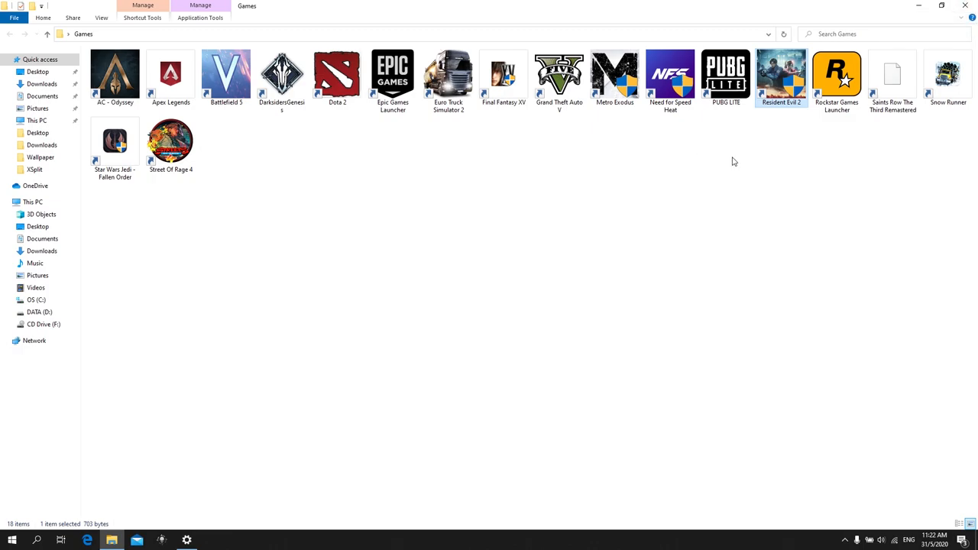
{"action": "mouse_move", "coordinate": [715, 155]}
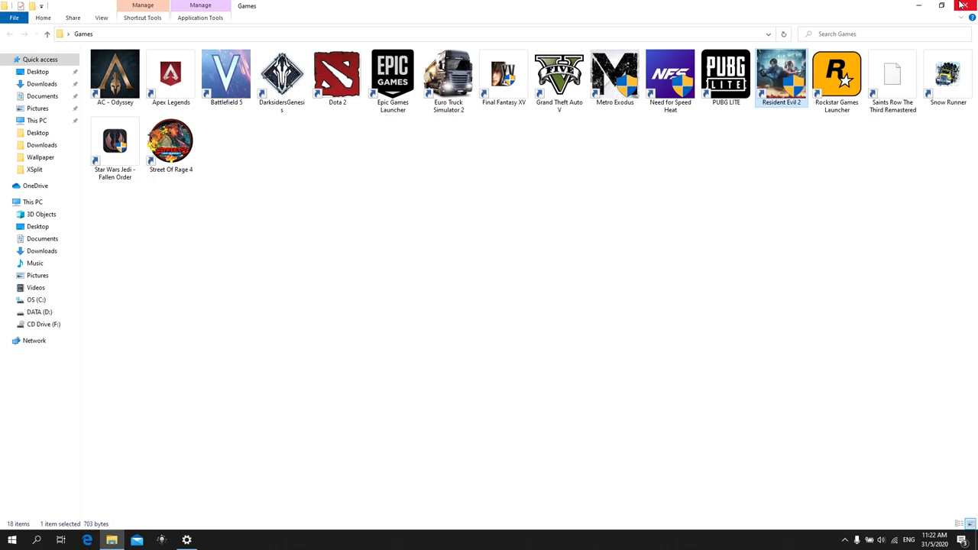
{"action": "left_click", "coordinate": [964, 4]}
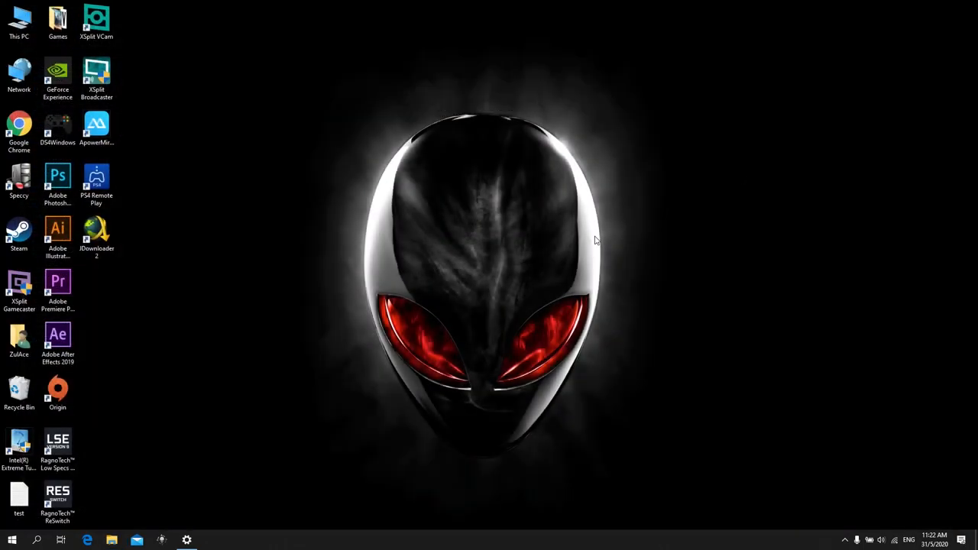
{"action": "mouse_move", "coordinate": [397, 203]}
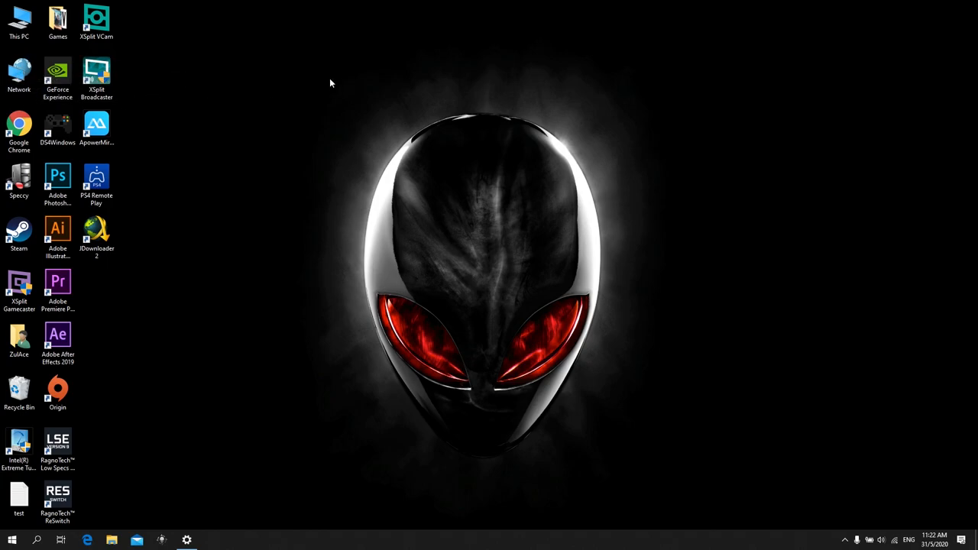
Step: Bring up the context options for This PC on the desktop to reach its Properties
{"action": "left_click", "coordinate": [19, 19]}
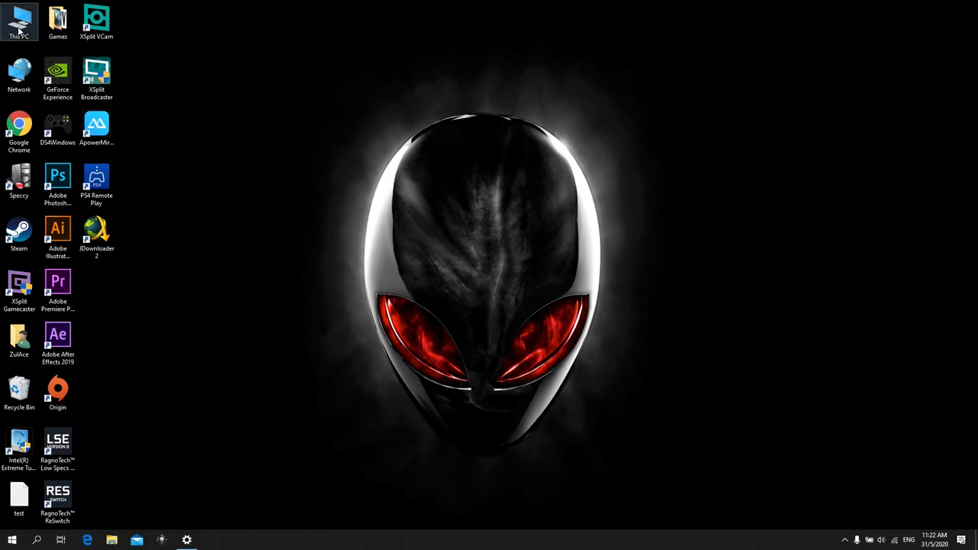
{"action": "right_click", "coordinate": [18, 15]}
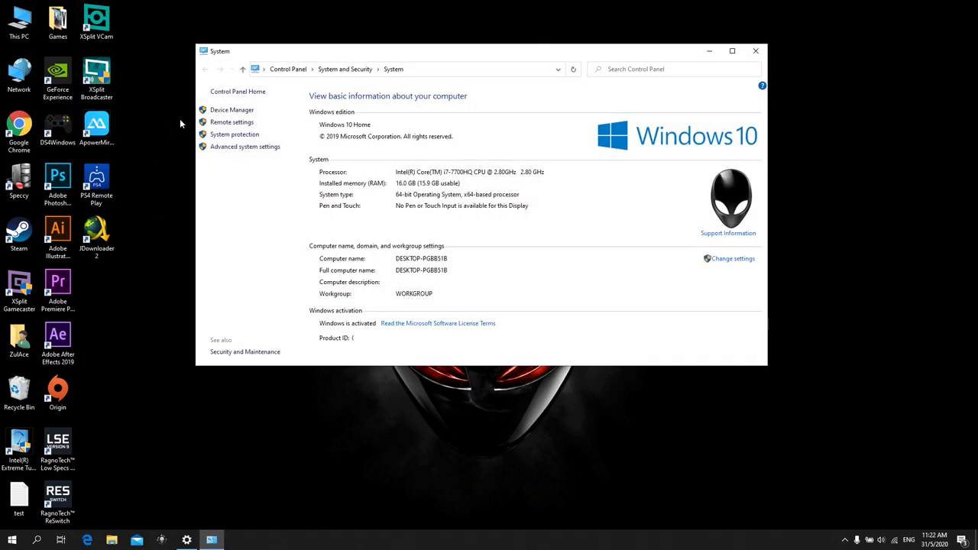
Step: Go to the Advanced tab of System Properties and enter the Performance settings
{"action": "left_click", "coordinate": [245, 147]}
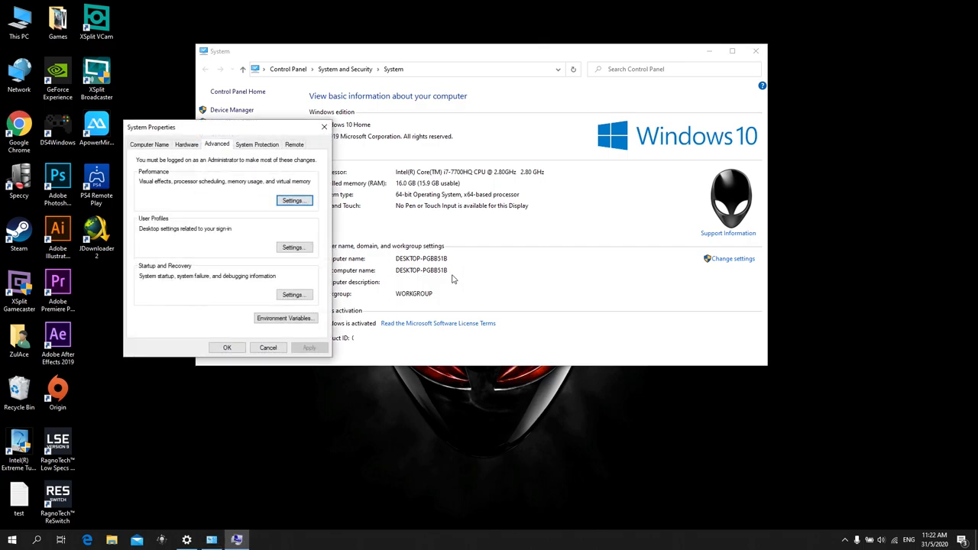
{"action": "left_click", "coordinate": [187, 144]}
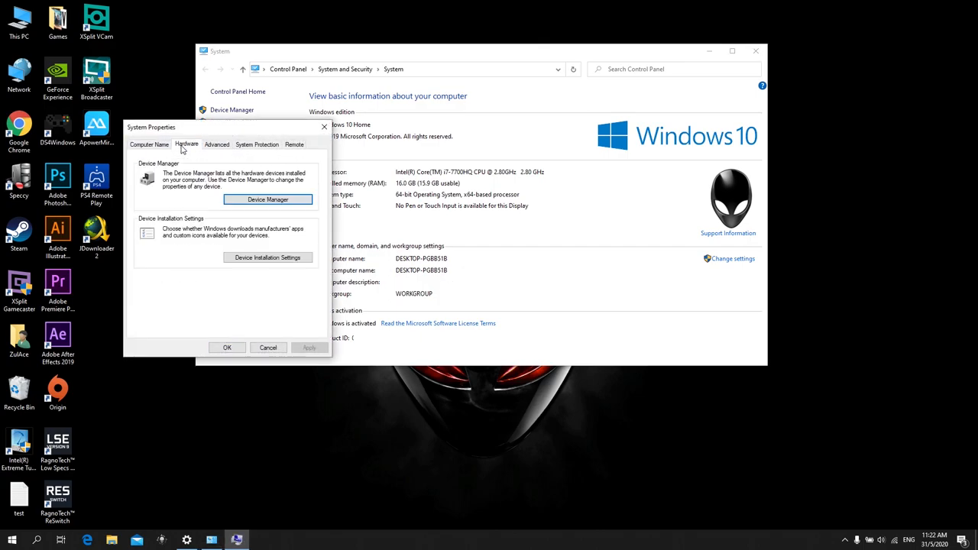
{"action": "left_click", "coordinate": [217, 143]}
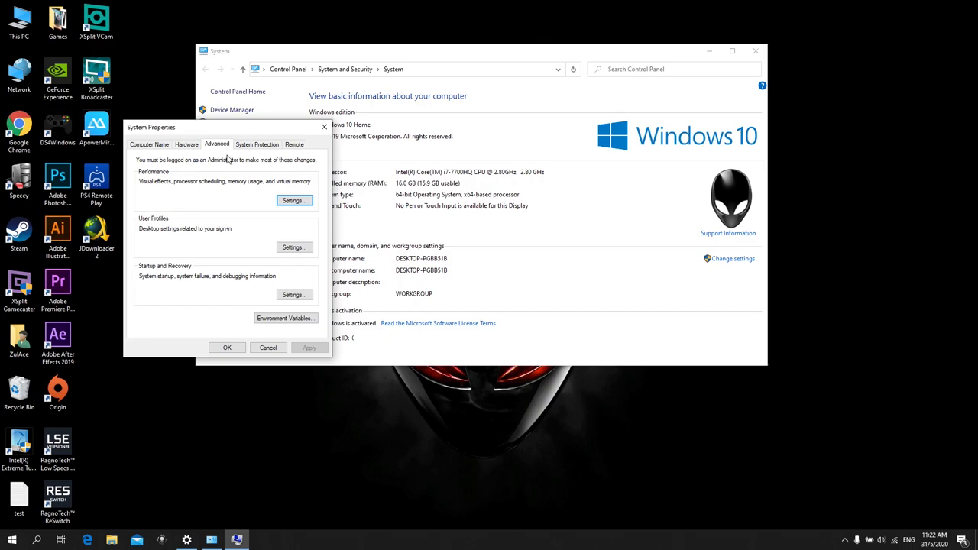
{"action": "mouse_move", "coordinate": [166, 178]}
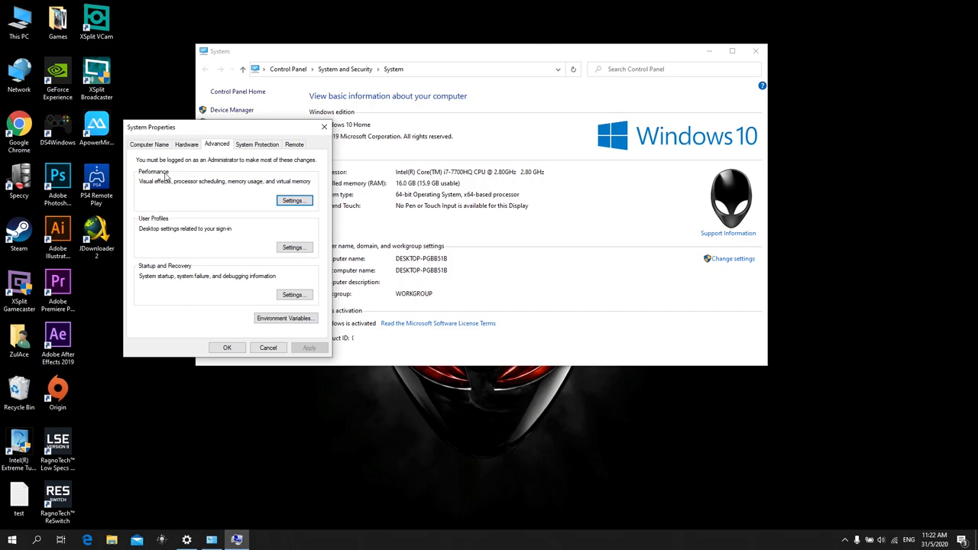
{"action": "left_click", "coordinate": [294, 200]}
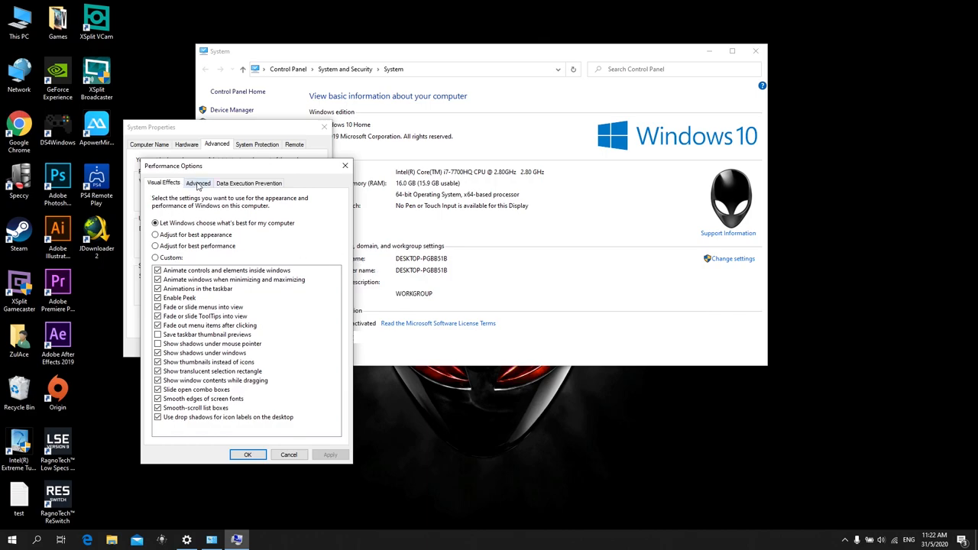
Step: Reach the per-drive Virtual Memory paging file settings from the Performance Options Advanced tab
{"action": "left_click", "coordinate": [199, 184]}
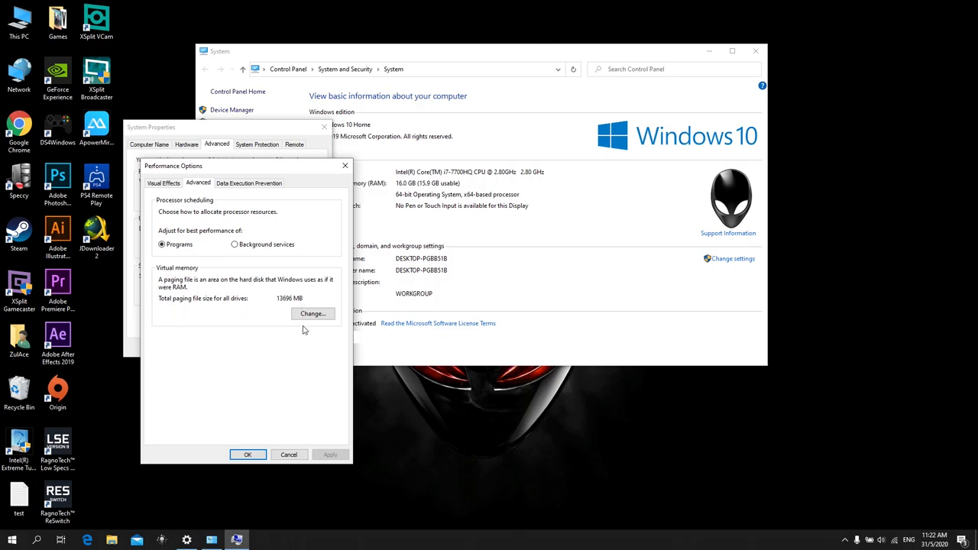
{"action": "left_click", "coordinate": [312, 314]}
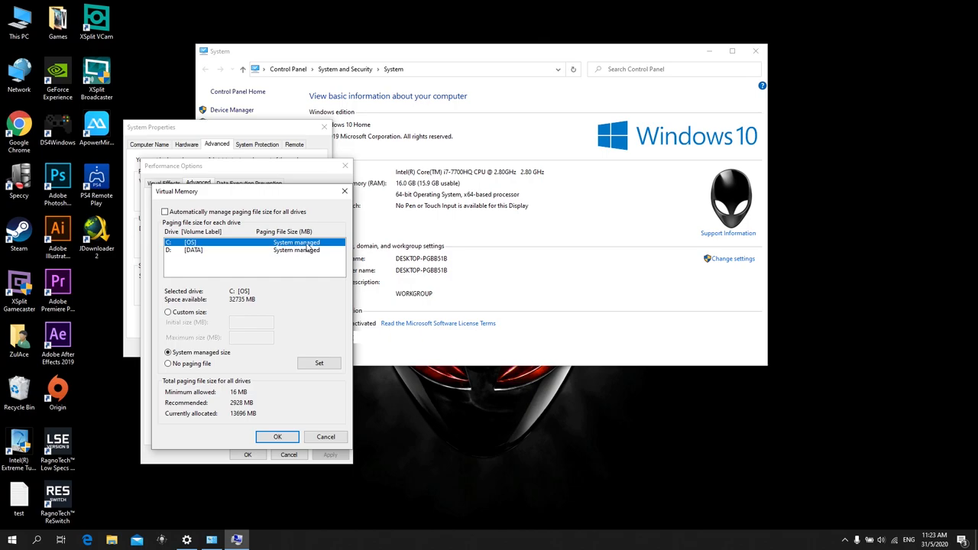
{"action": "mouse_move", "coordinate": [202, 275]}
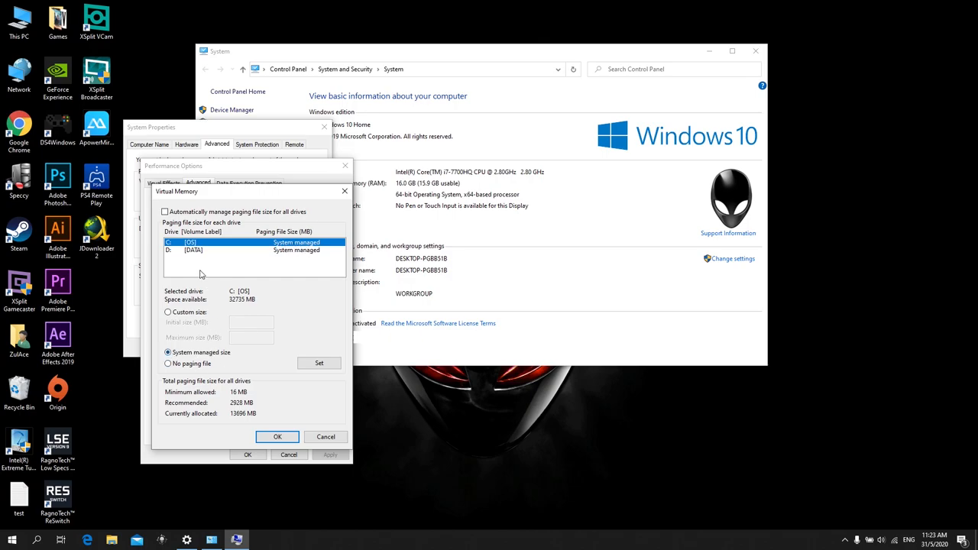
Step: Give drive D: [DATA] a System managed size paging file and apply it with Set
{"action": "left_click", "coordinate": [193, 251]}
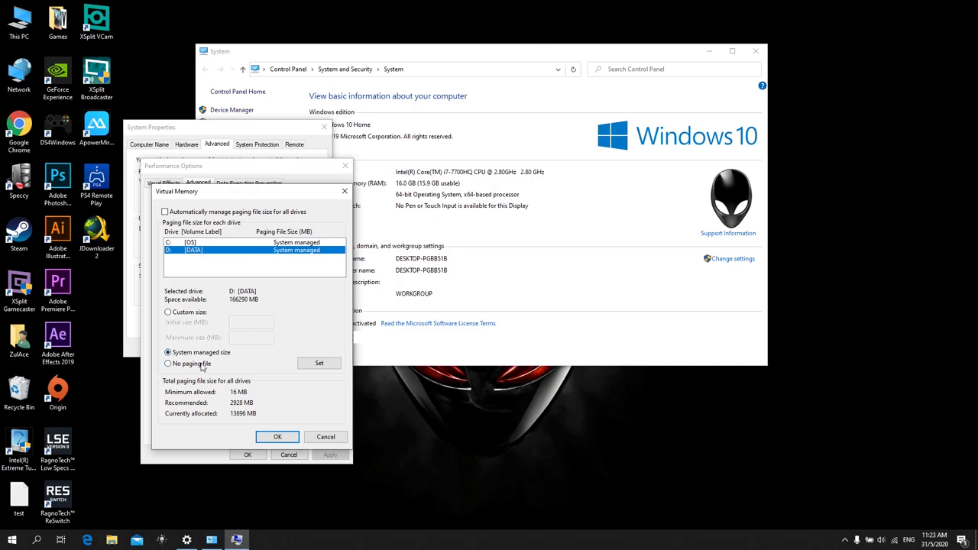
{"action": "mouse_move", "coordinate": [298, 260]}
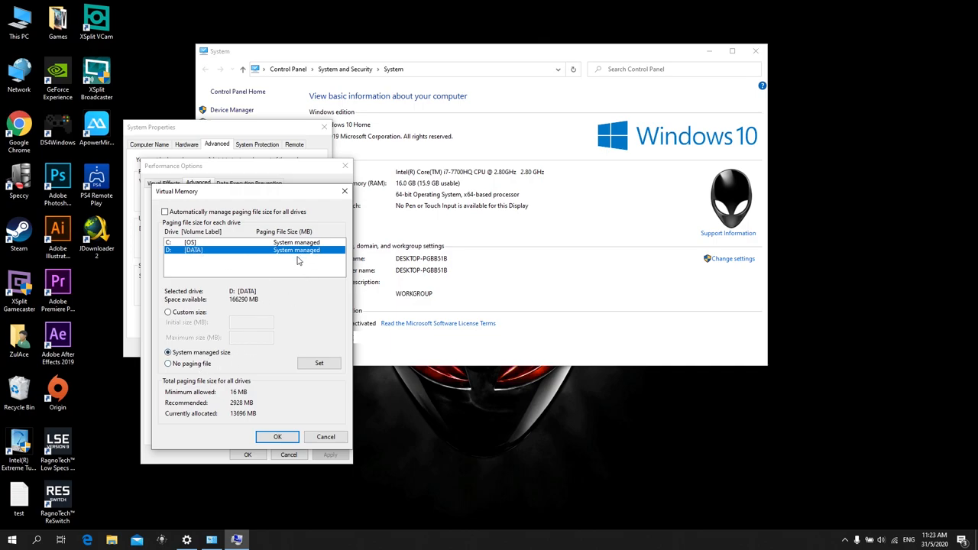
{"action": "left_click", "coordinate": [168, 351]}
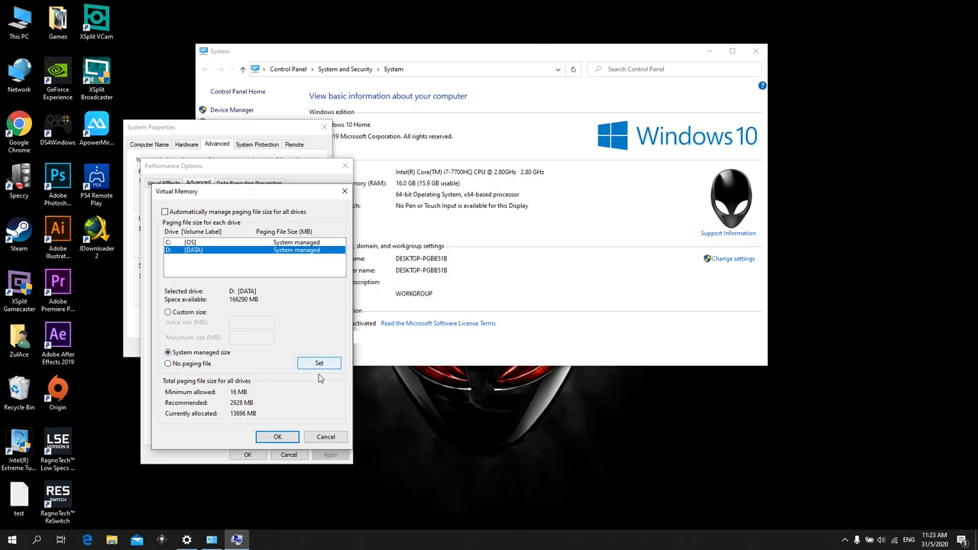
{"action": "left_click", "coordinate": [325, 437]}
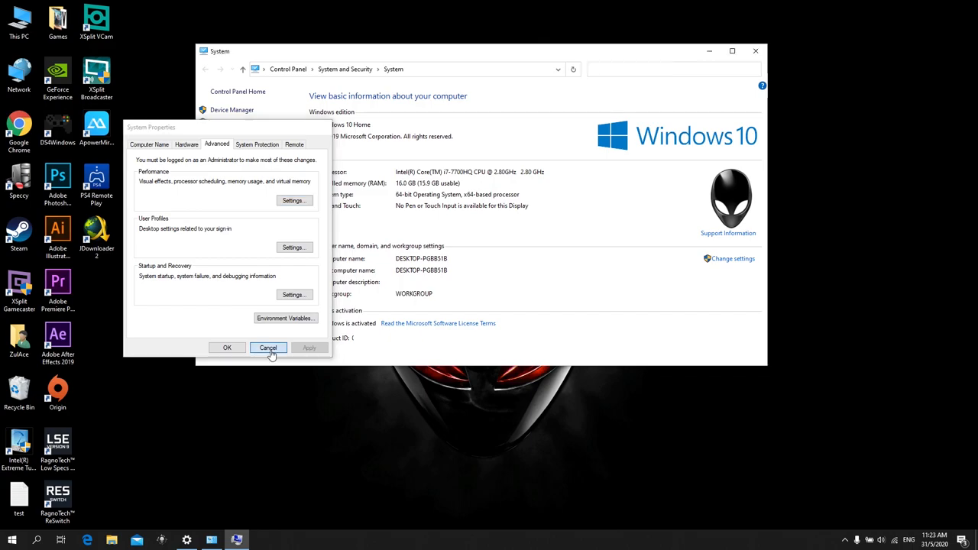
Step: Cancel out of System Properties and restore the System window to its smaller size
{"action": "left_click", "coordinate": [269, 349]}
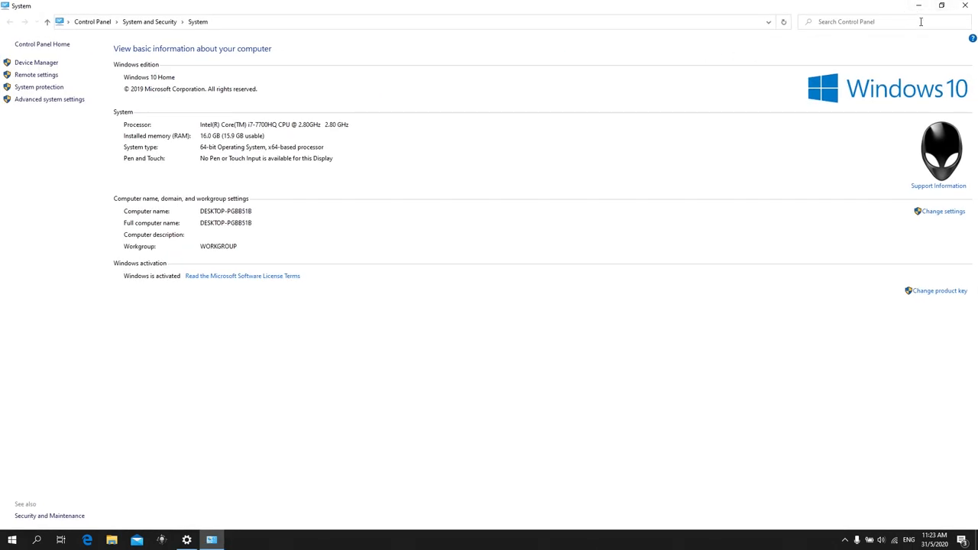
{"action": "mouse_move", "coordinate": [929, 38]}
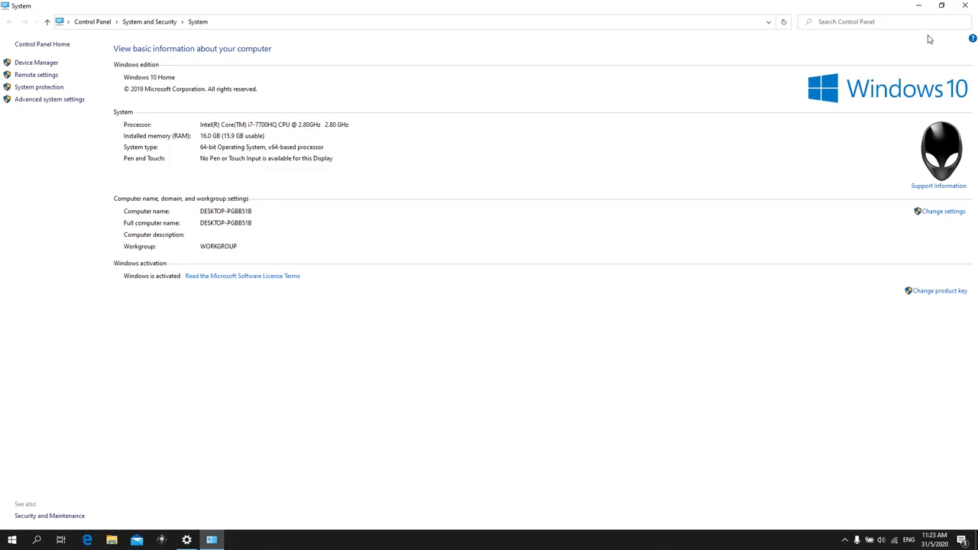
{"action": "left_click", "coordinate": [942, 6]}
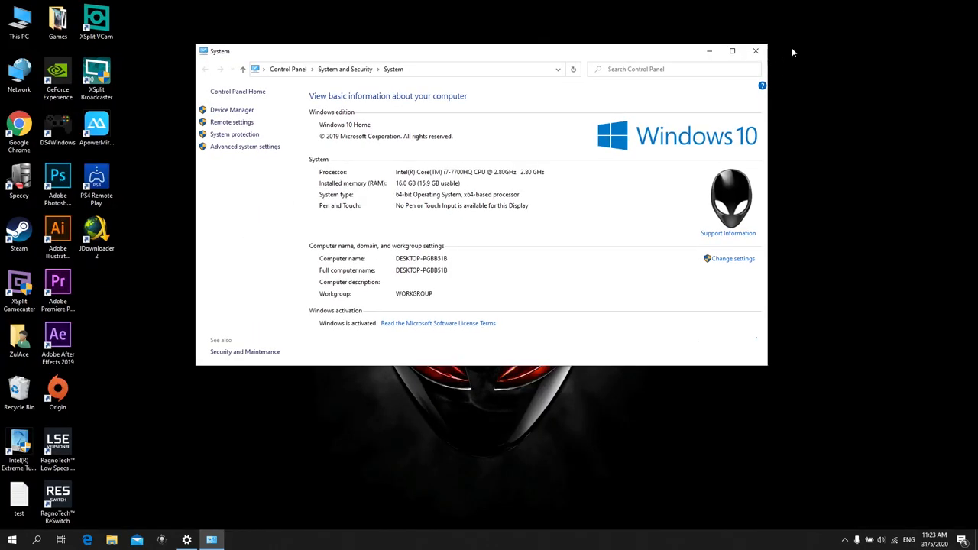